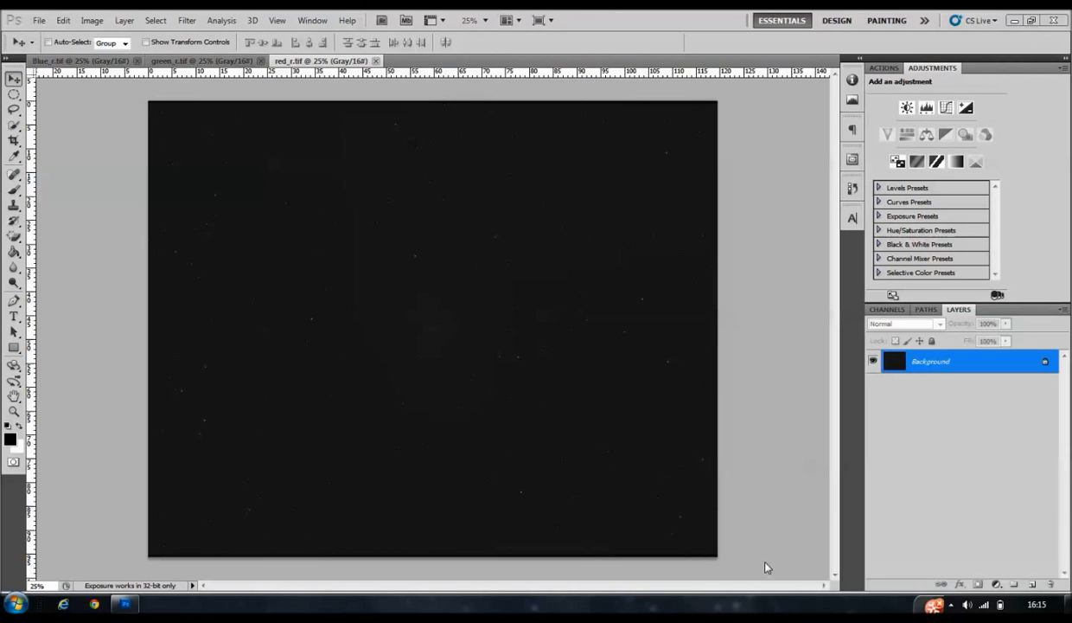
mouse_move(538, 315)
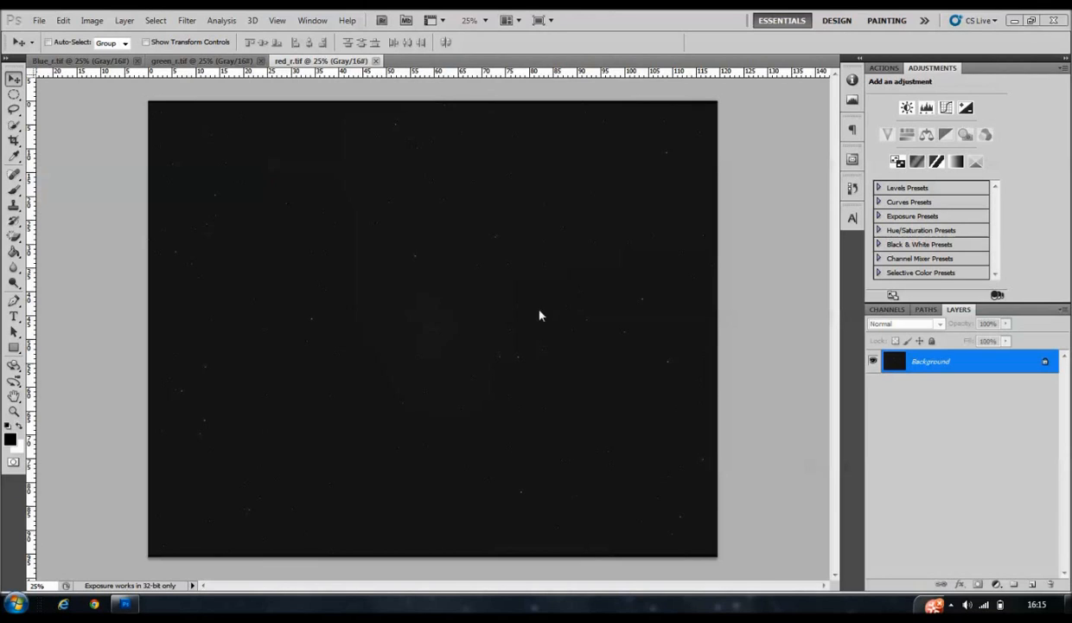
mouse_move(67, 104)
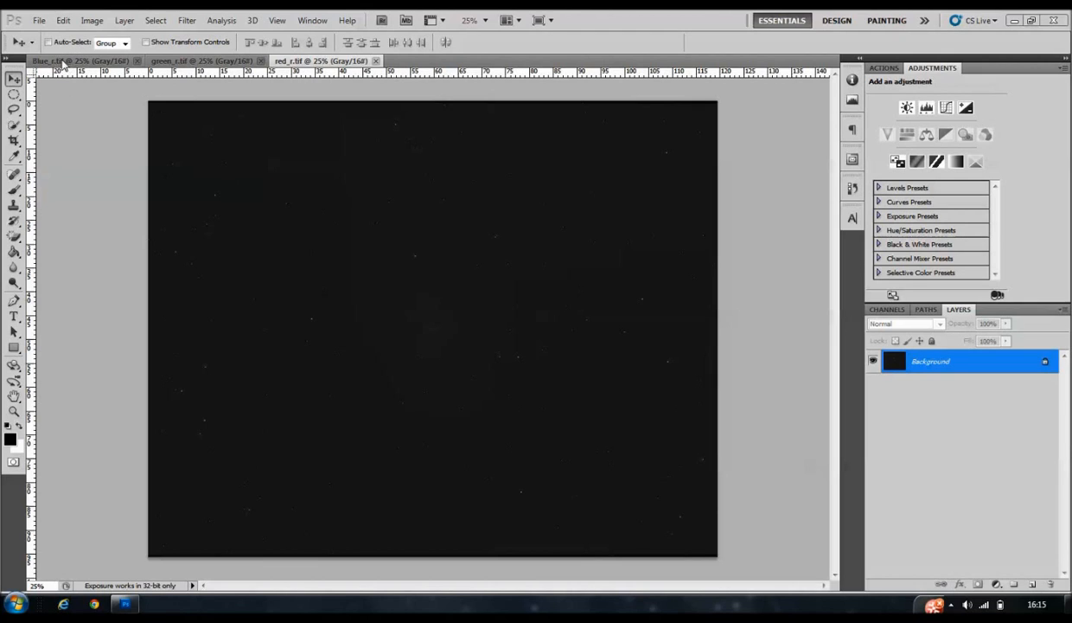
Look over the Blue_r.tif and green_r.tif frames, then show the Channels panel
click(82, 61)
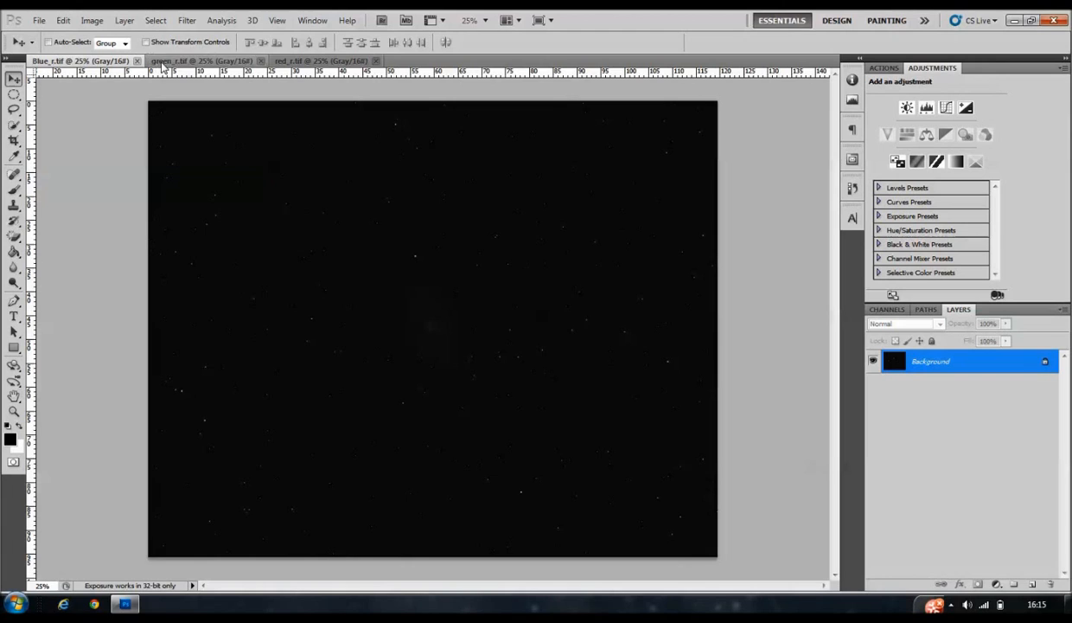
click(320, 61)
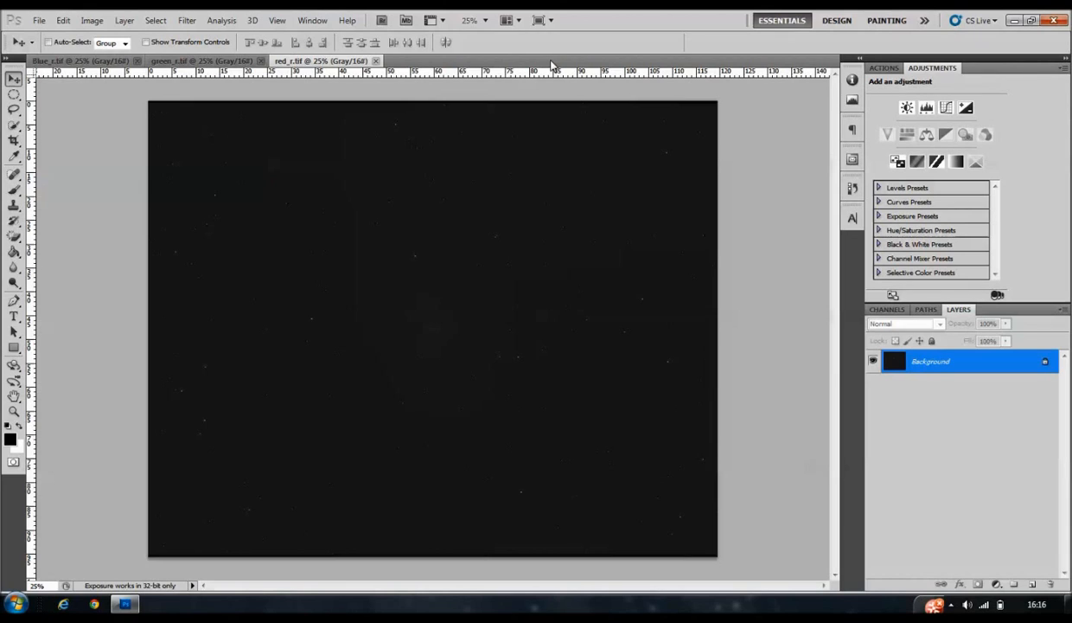
mouse_move(757, 305)
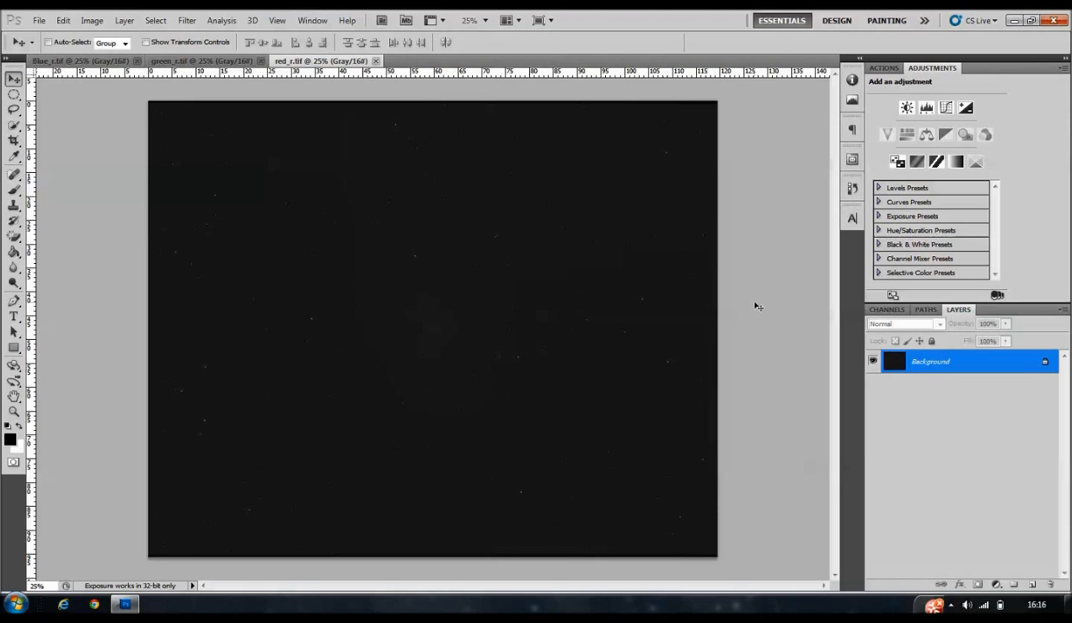
mouse_move(861, 327)
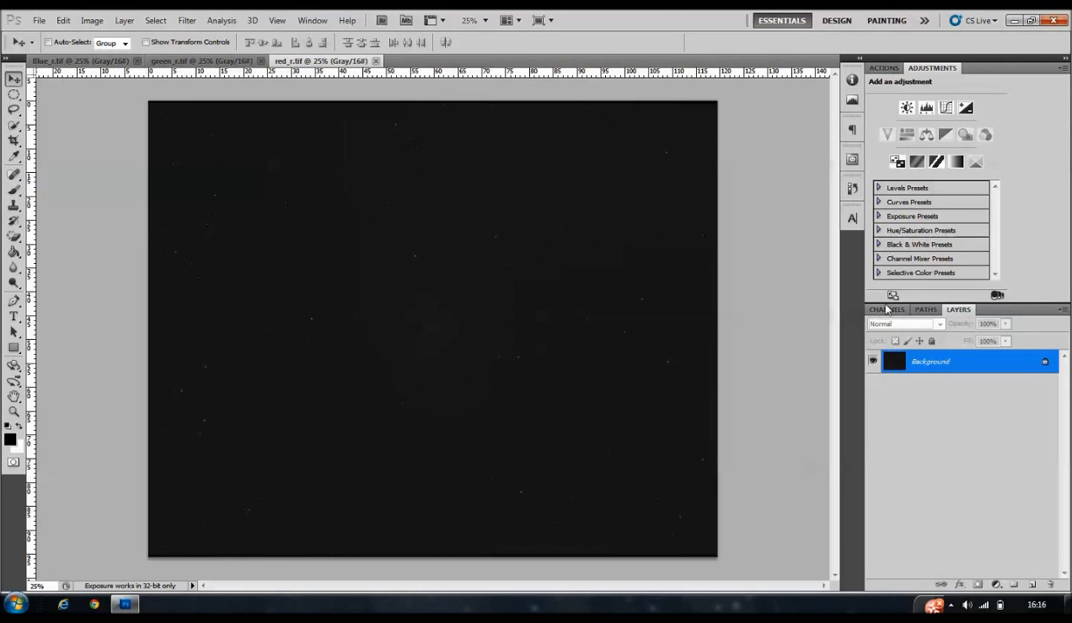
click(886, 309)
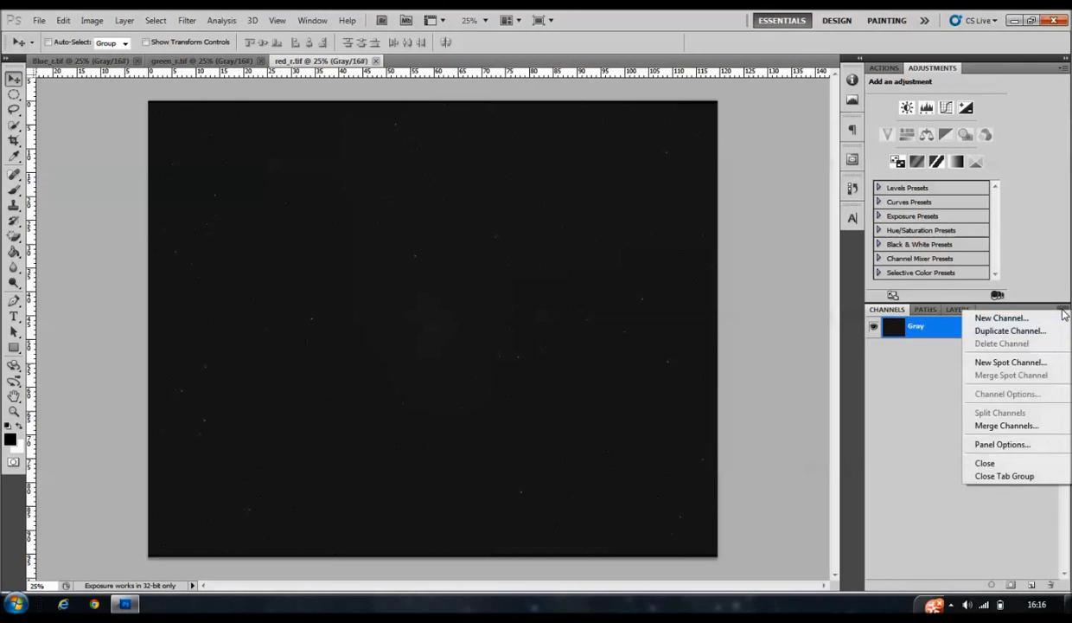
mouse_move(1005, 424)
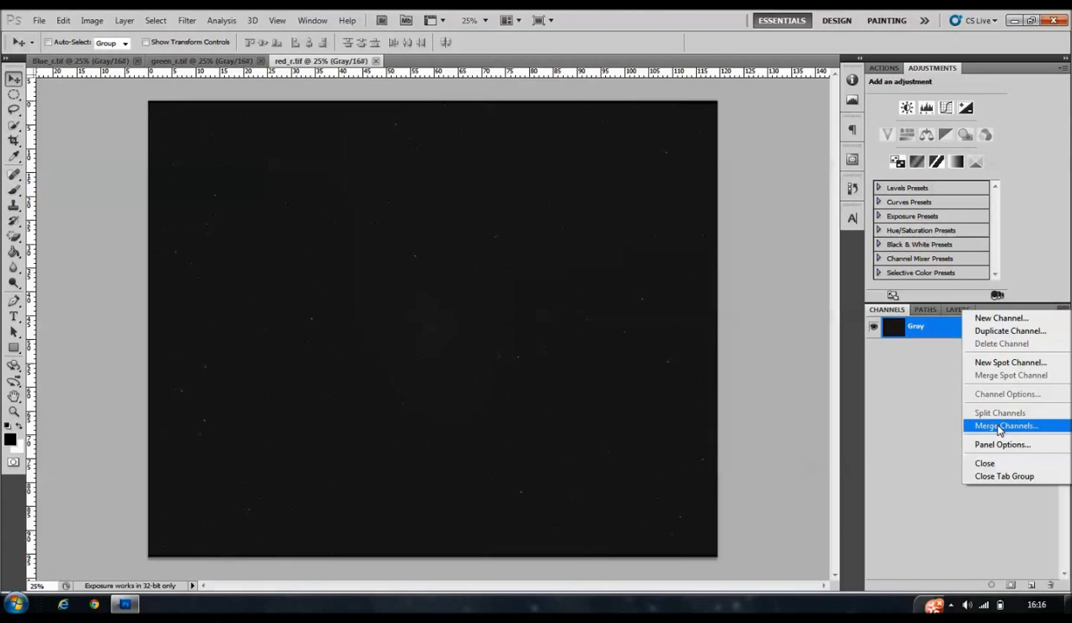
Start Merge Channels with the mode set to RGB Color
click(1004, 424)
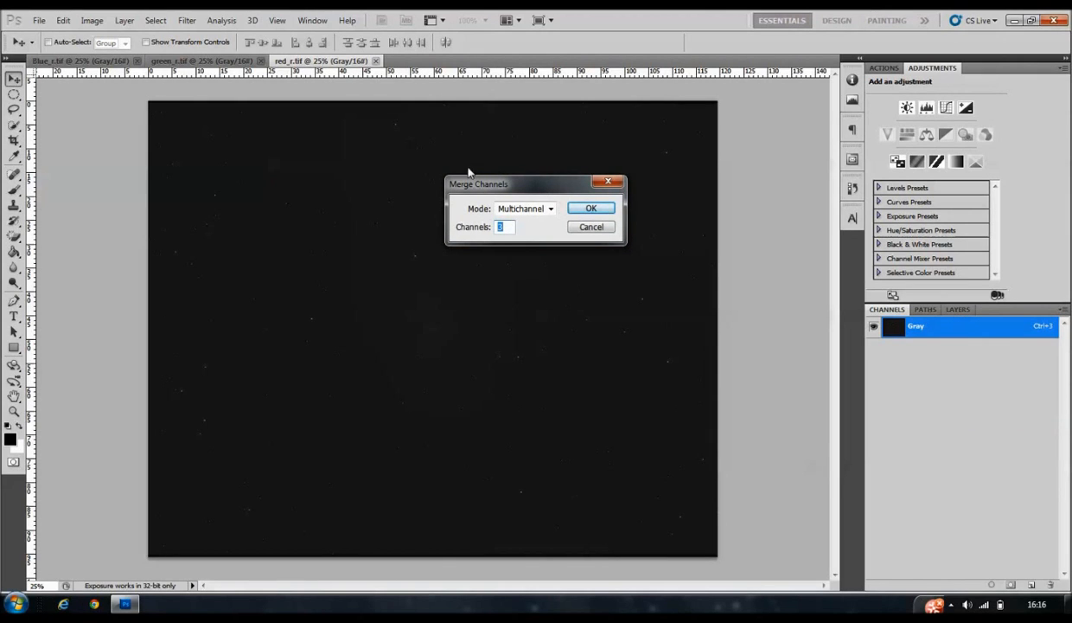
mouse_move(615, 163)
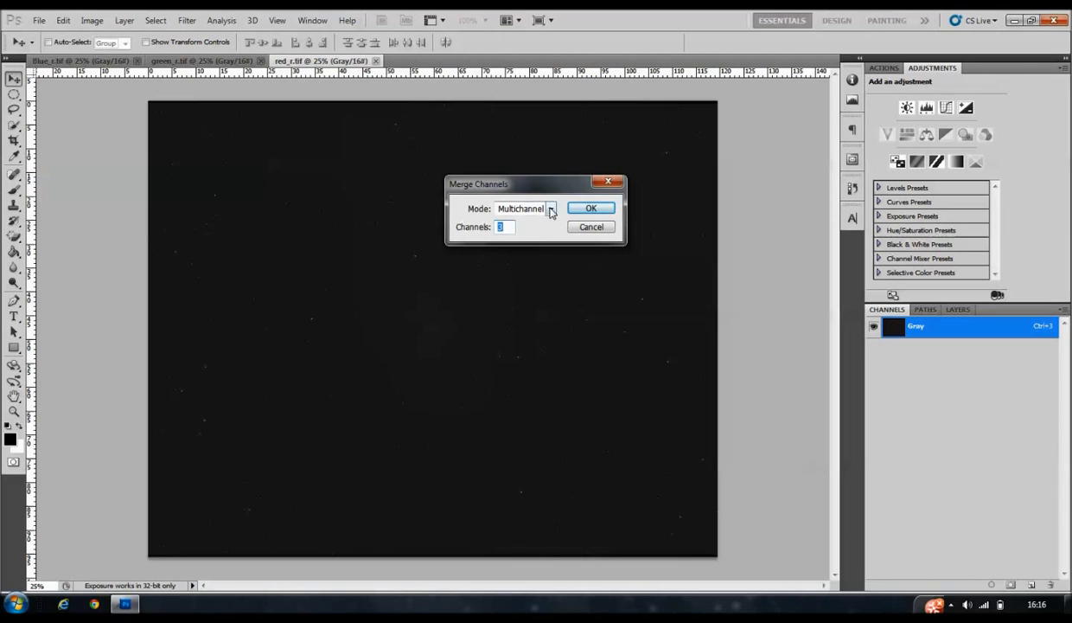
click(549, 208)
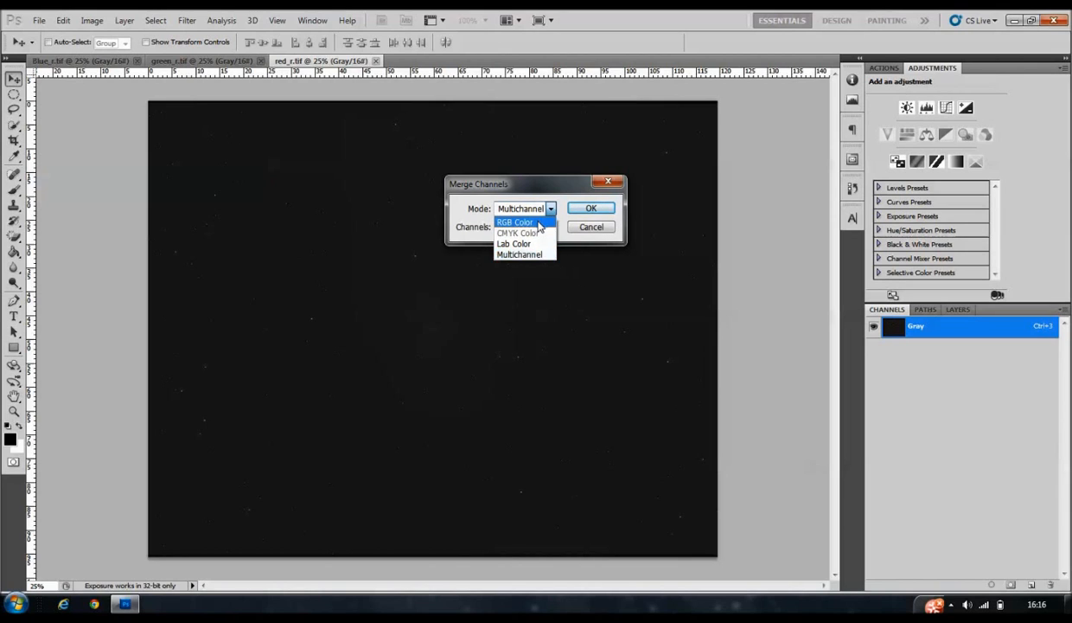
click(515, 222)
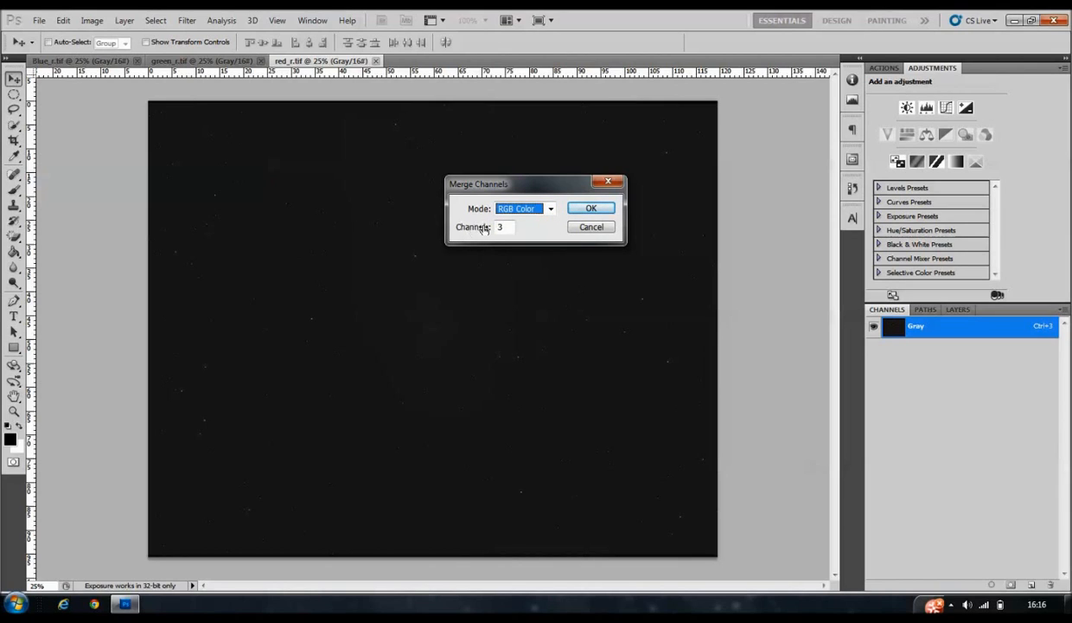
click(506, 226)
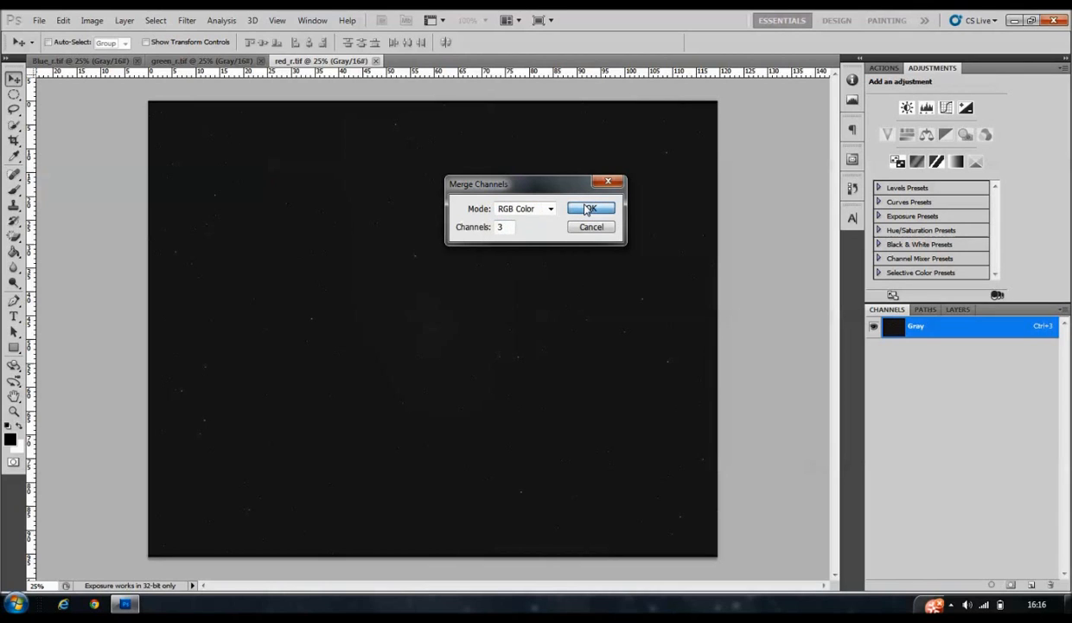
Confirm 3-channel RGB, assign red_r.tif to Red and Blue_r.tif to Blue, then merge
click(592, 208)
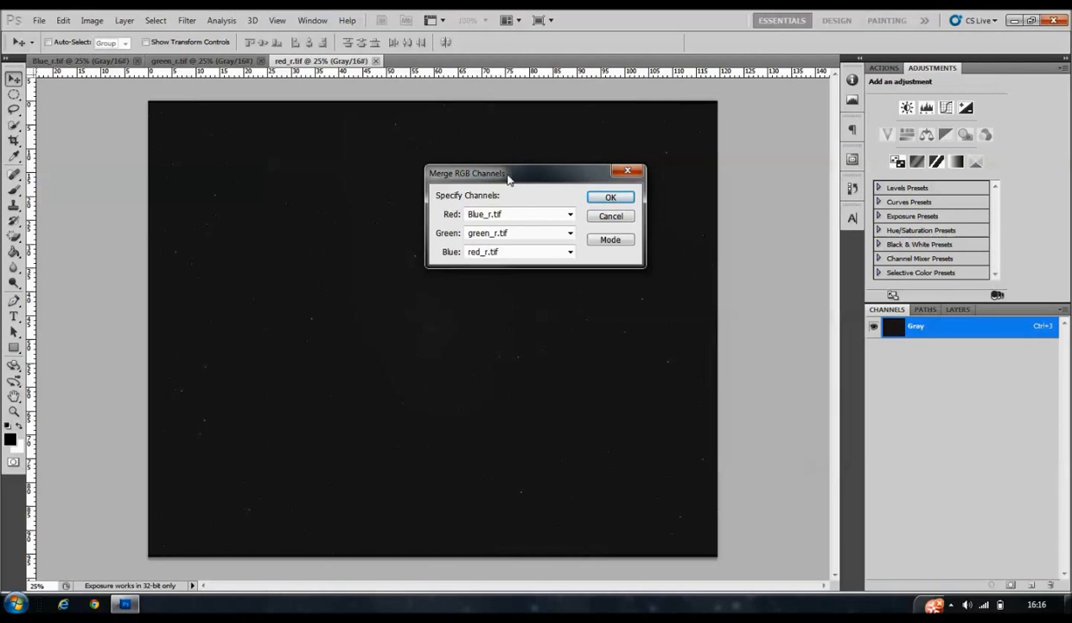
mouse_move(539, 179)
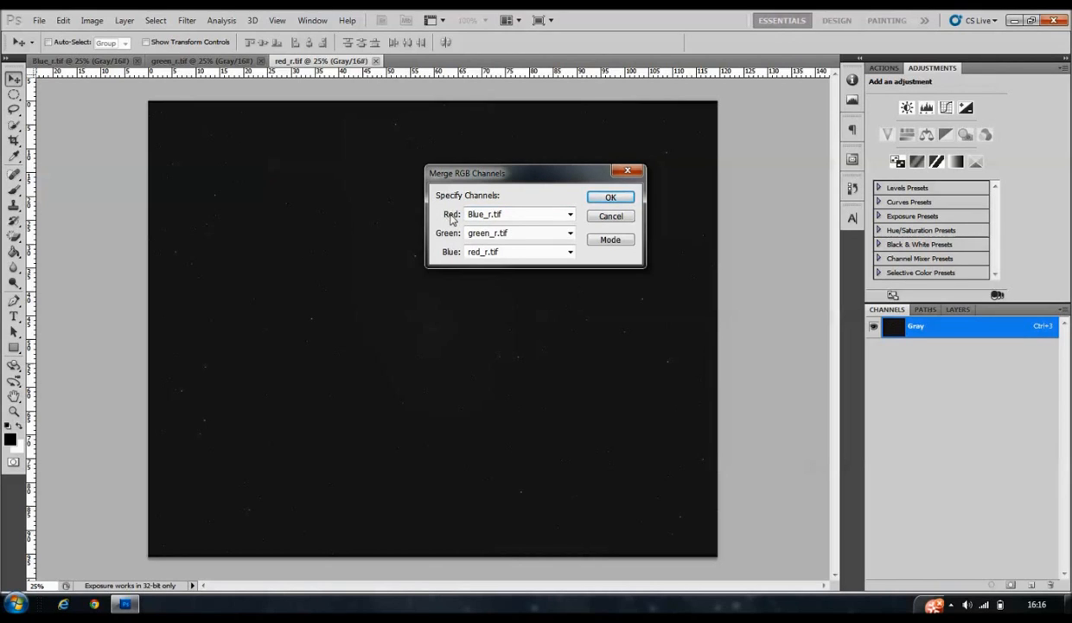
mouse_move(454, 259)
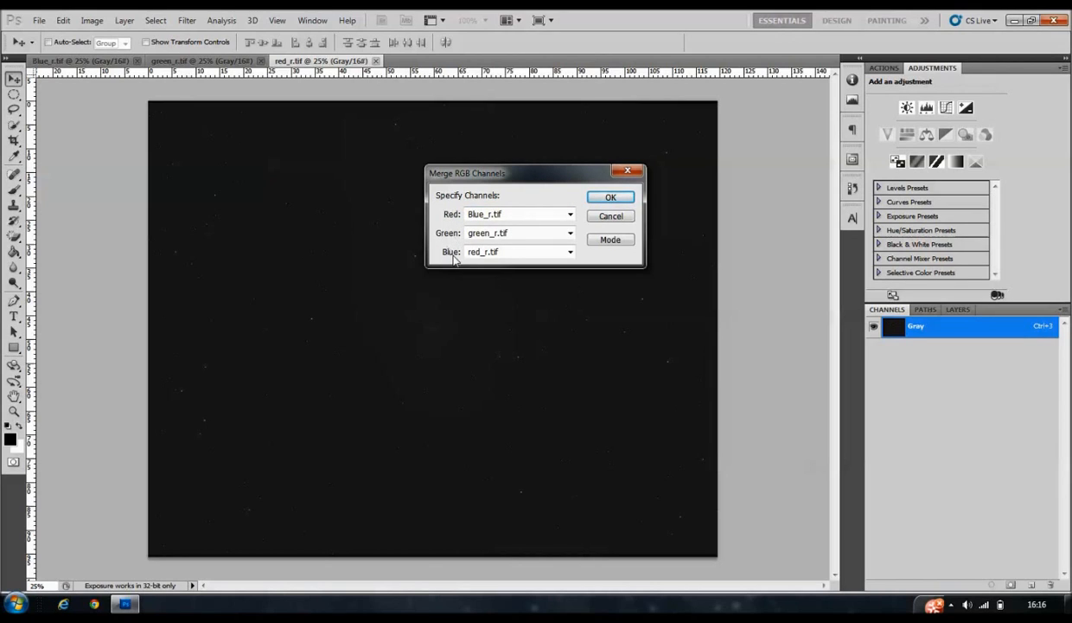
click(570, 214)
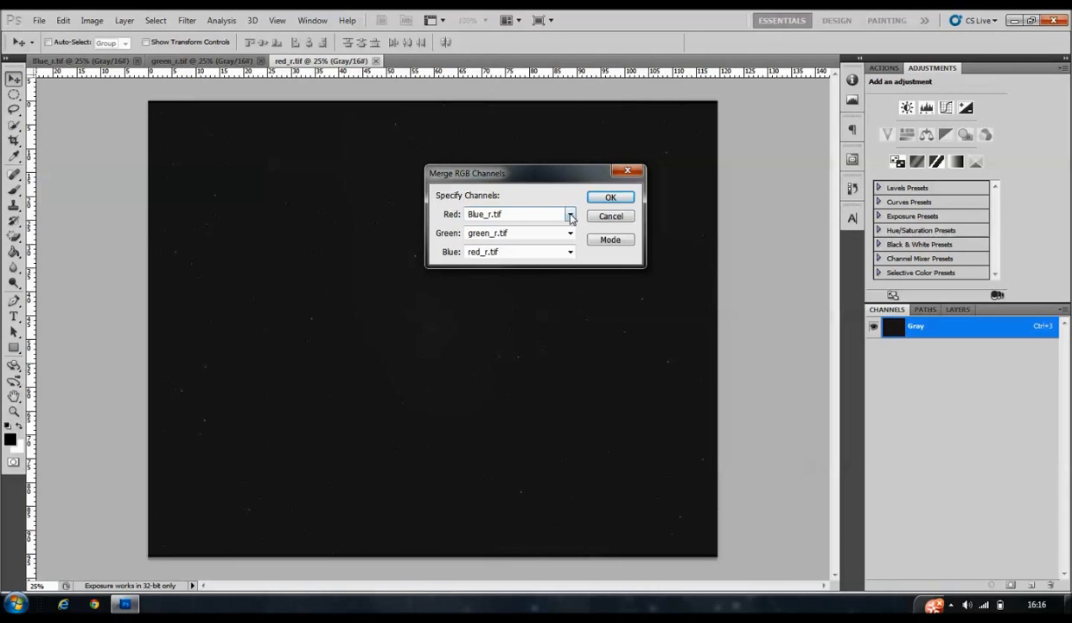
click(569, 213)
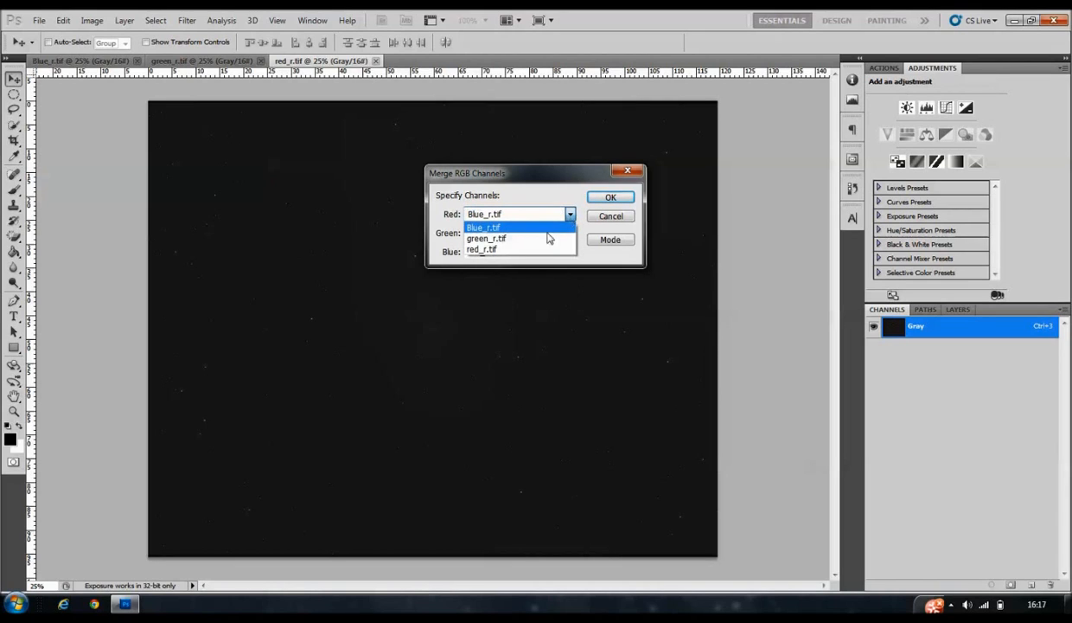
click(482, 250)
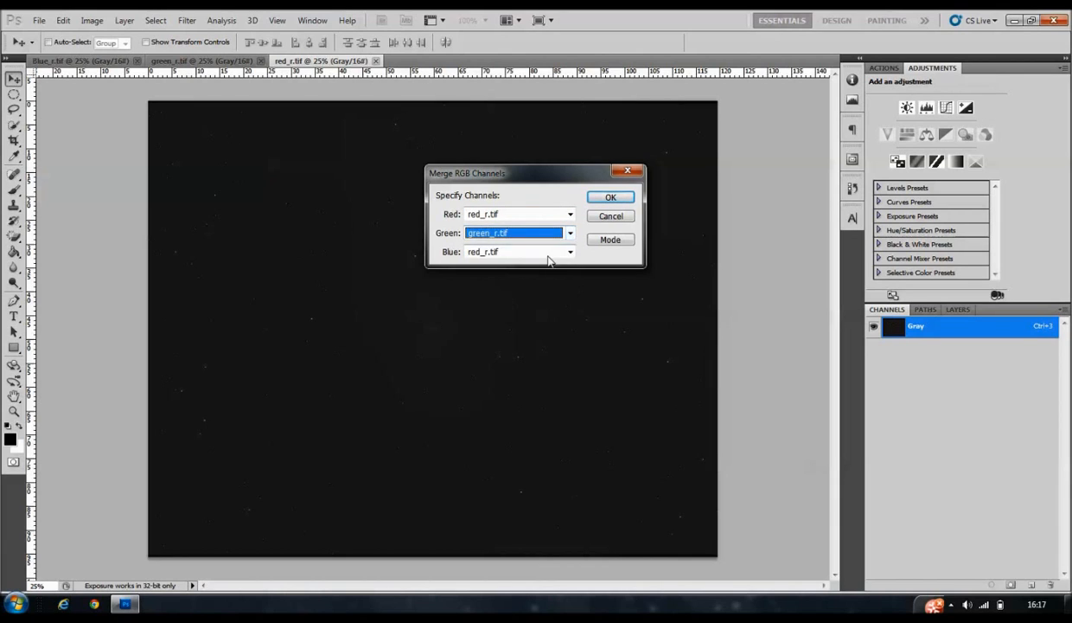
click(569, 251)
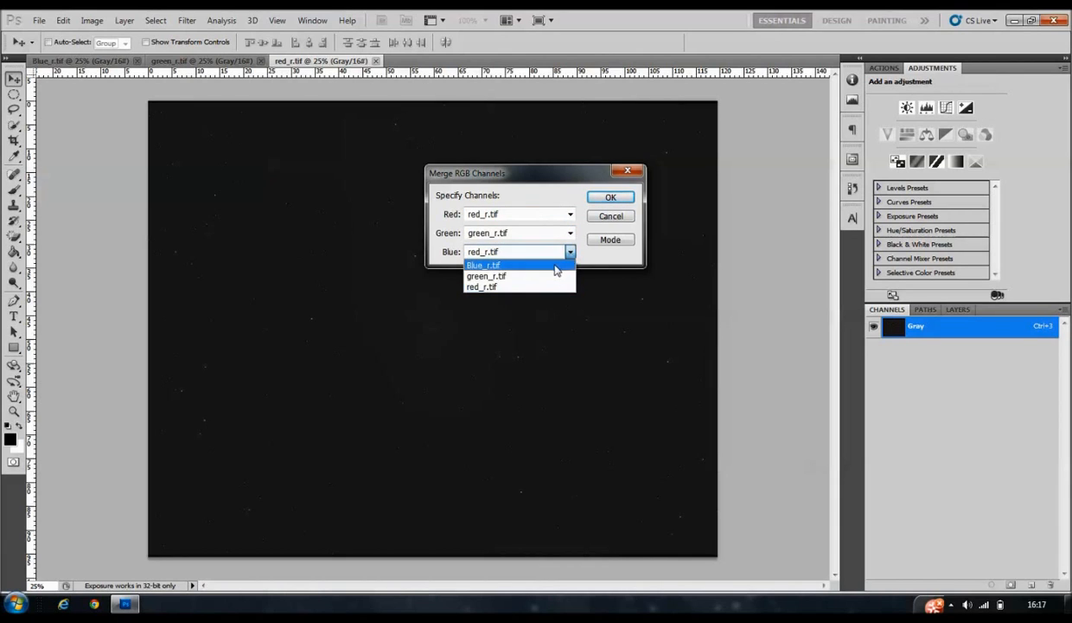
click(482, 265)
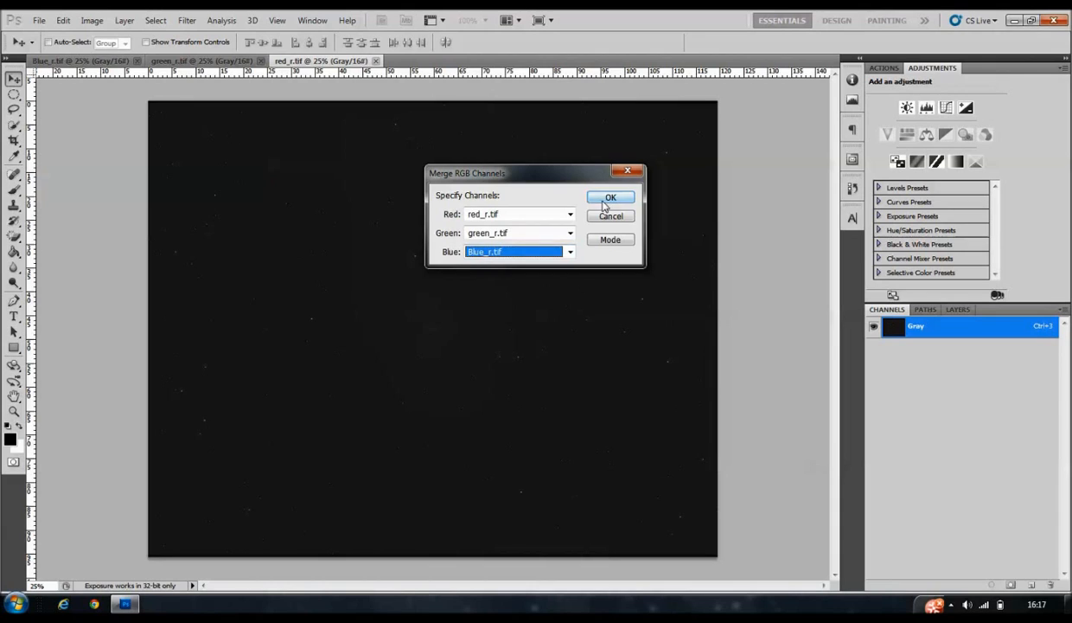
click(610, 196)
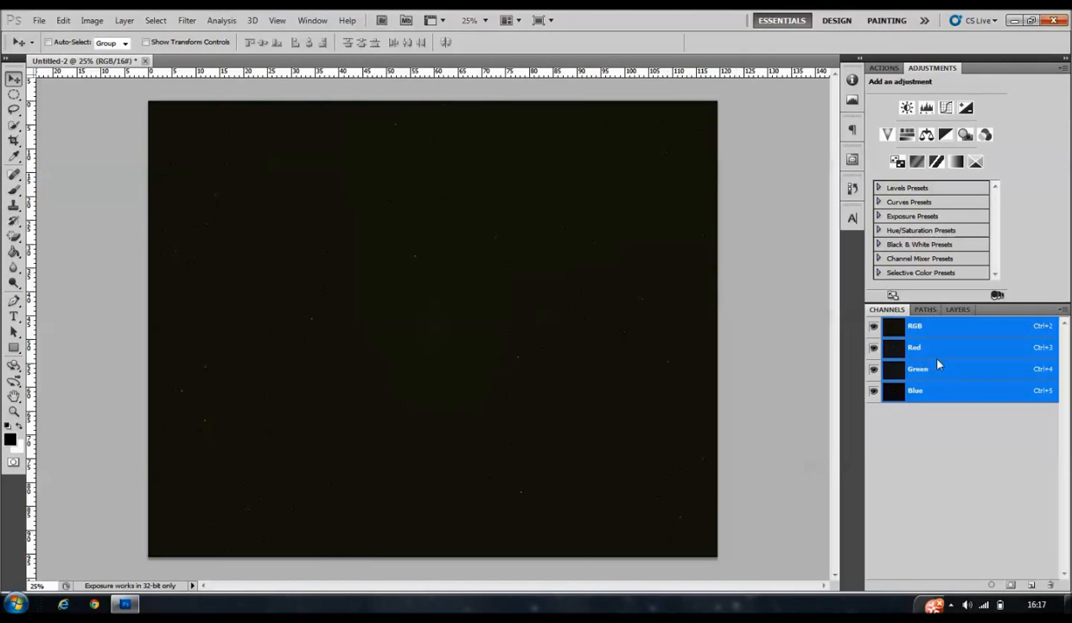
mouse_move(890, 319)
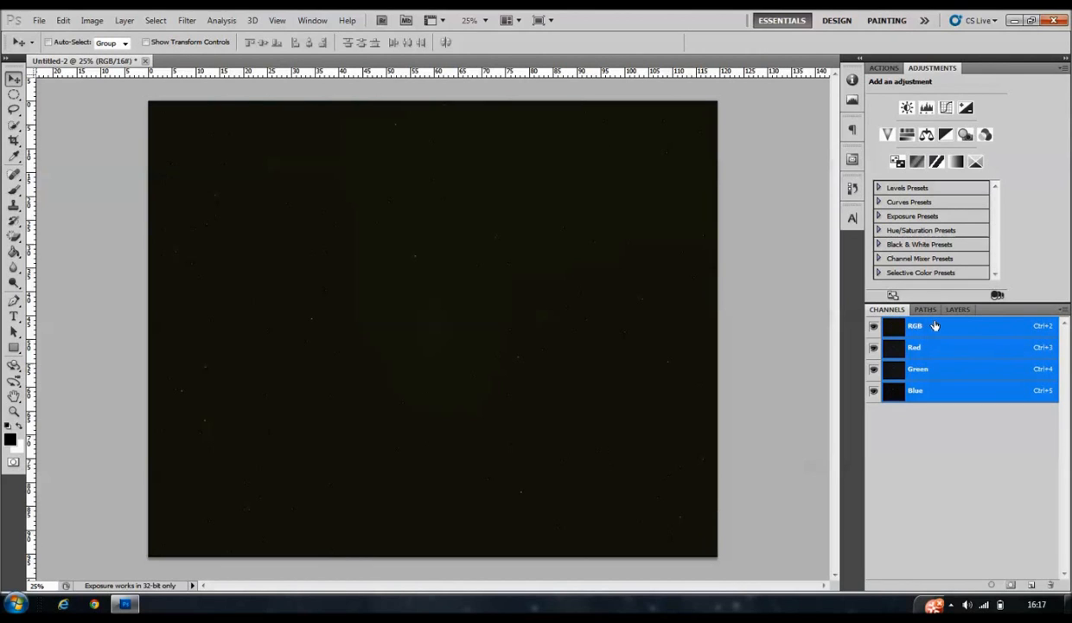
View the combined RGB channel, then return to the Background layer in Layers
click(934, 347)
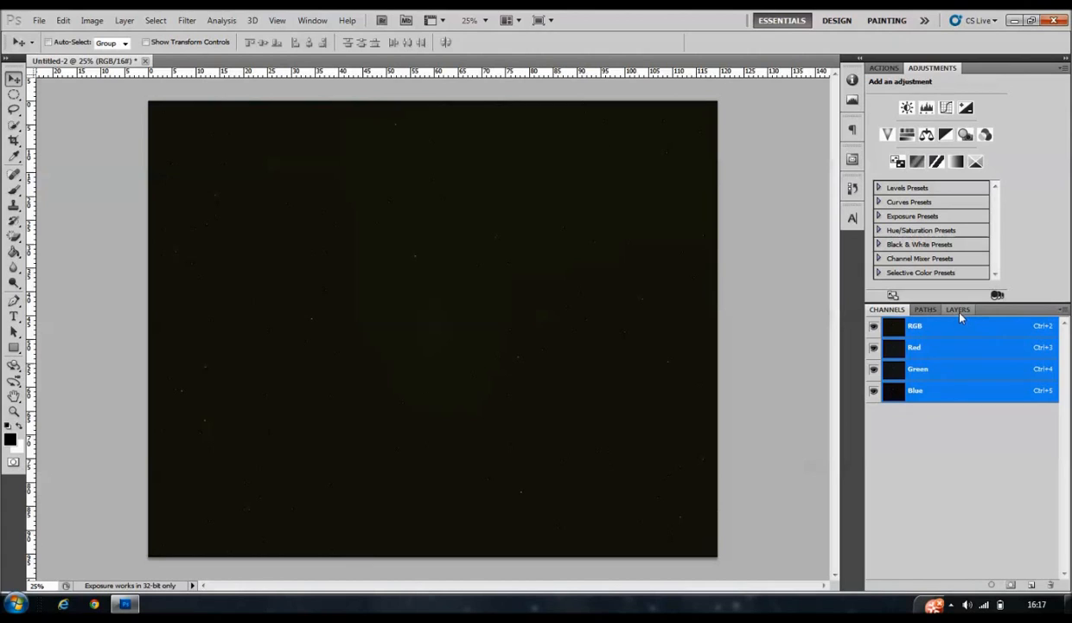
click(958, 308)
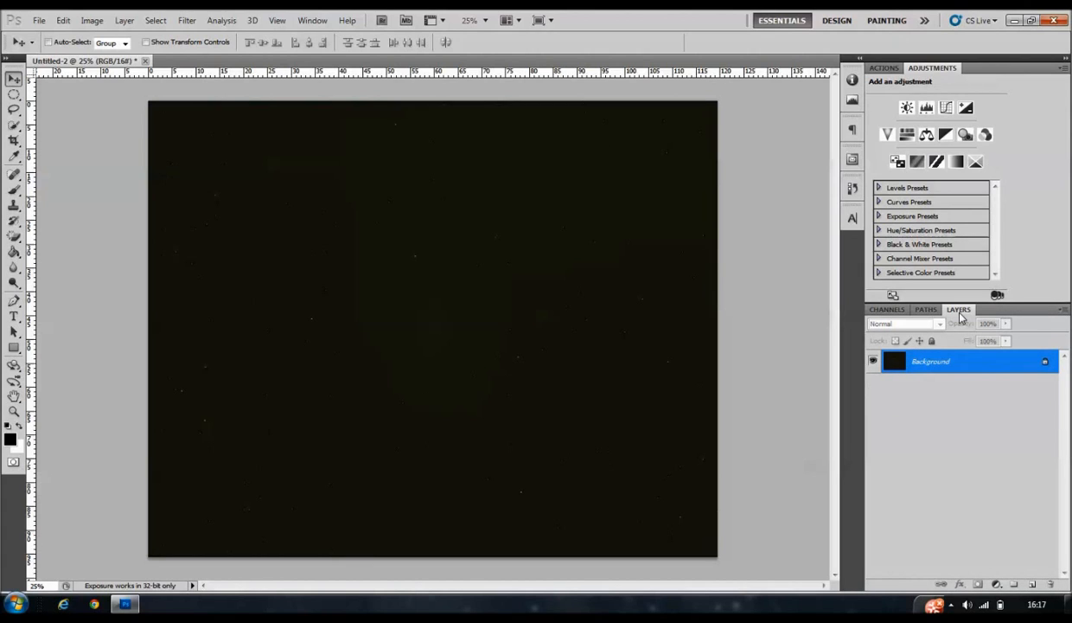